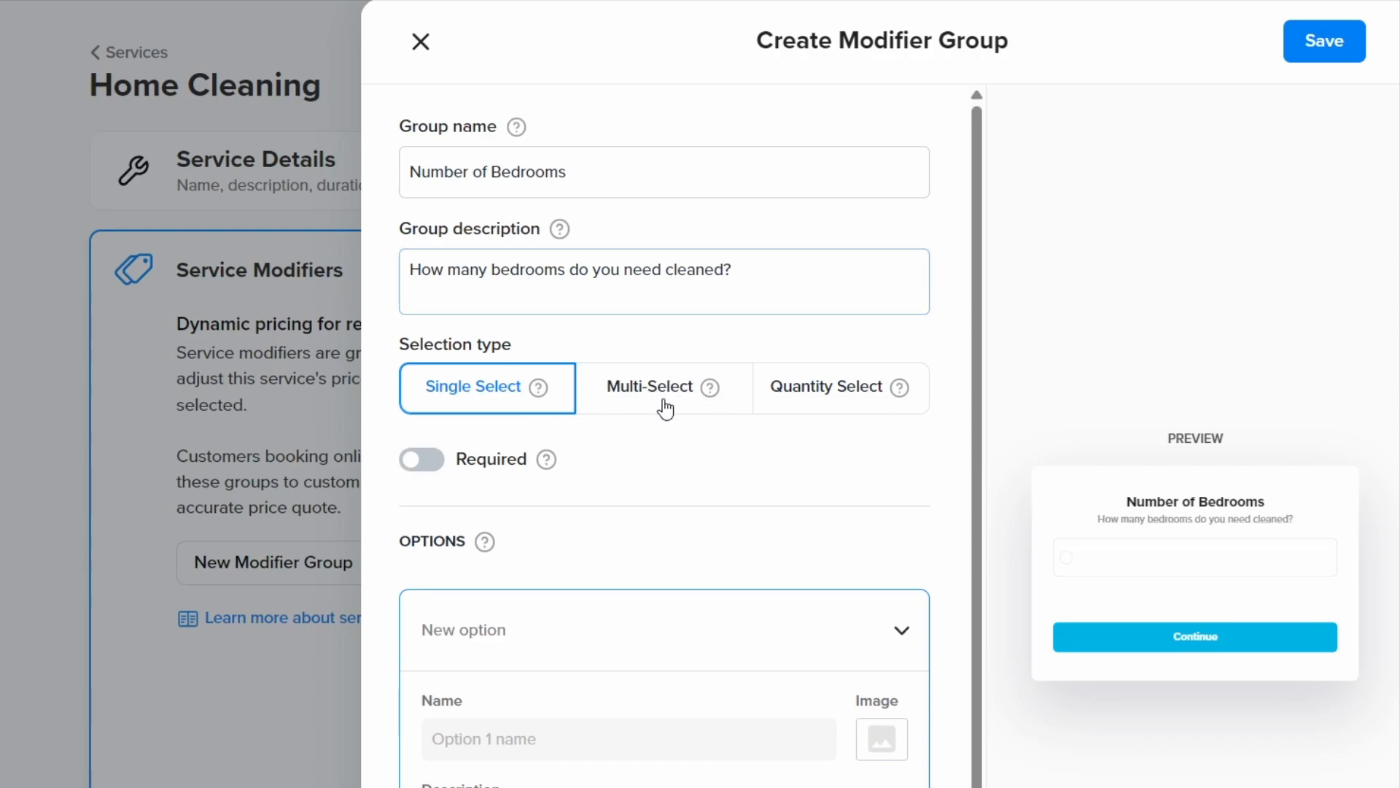
Set the Number of Bedrooms modifier group's selection type to Multi-Select
left_click(651, 388)
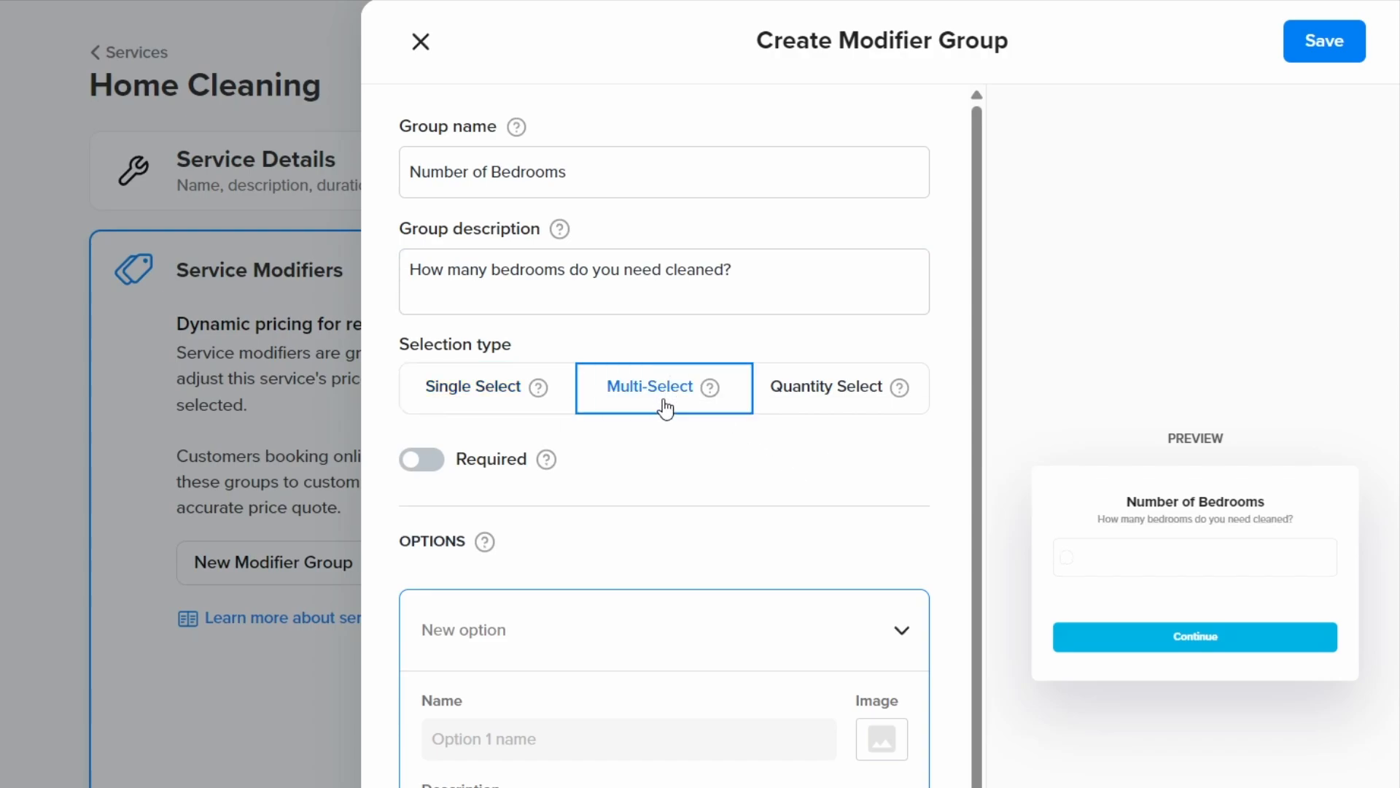